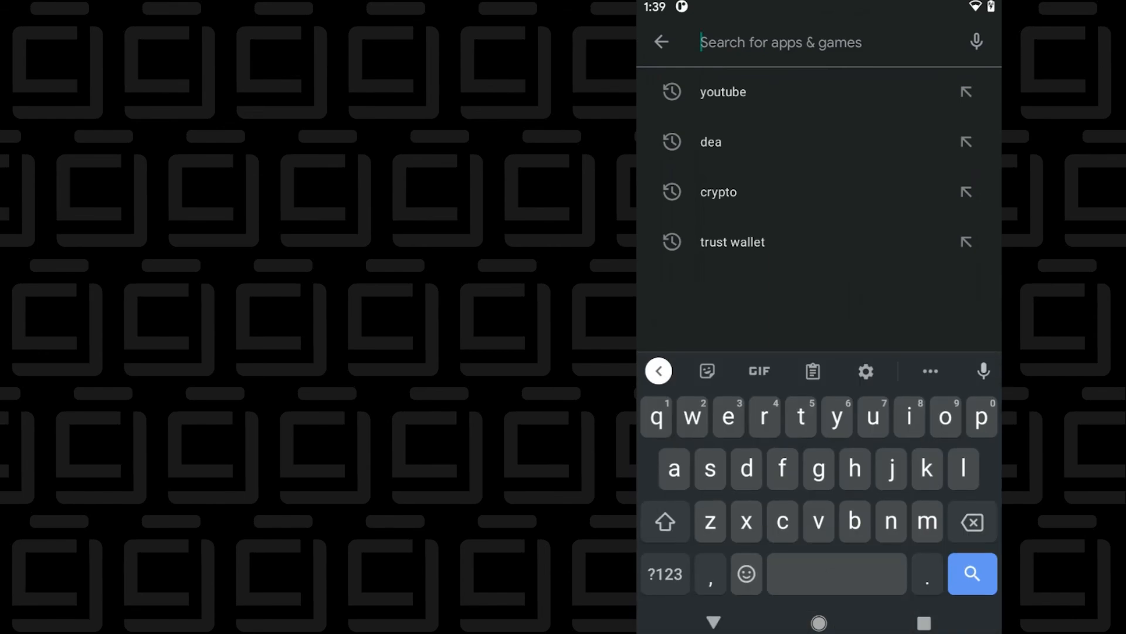
# Step: Install Bitcoin Wallet by Bitcoin Wallet developers from the 'bitcoin wallet' Play Store search results
pyautogui.write('bitcoin wallet')
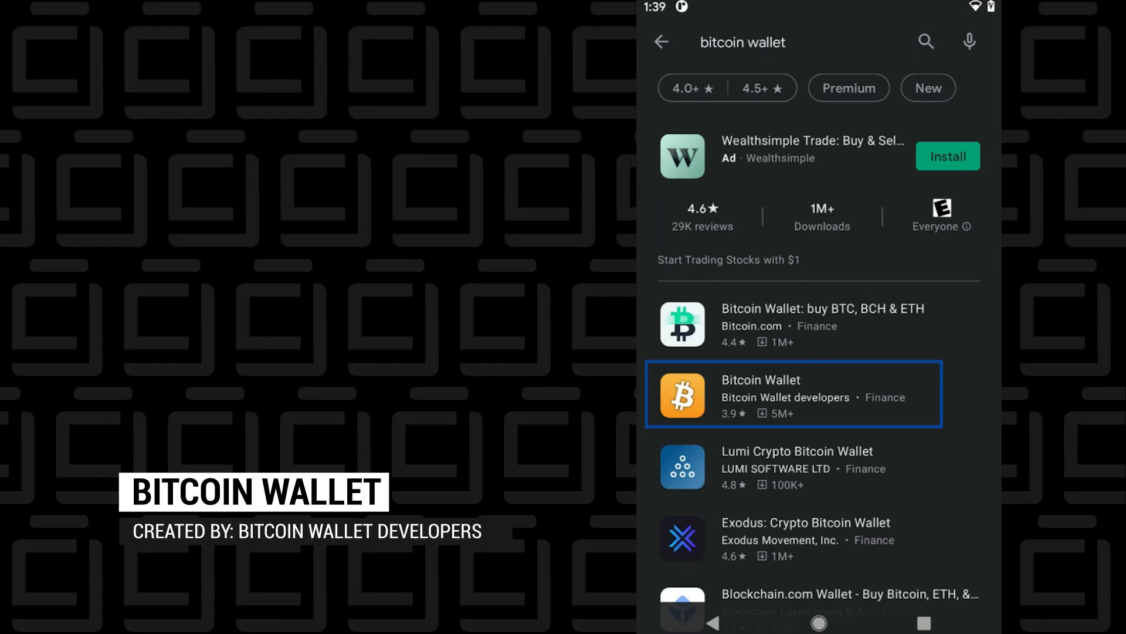
pyautogui.click(793, 396)
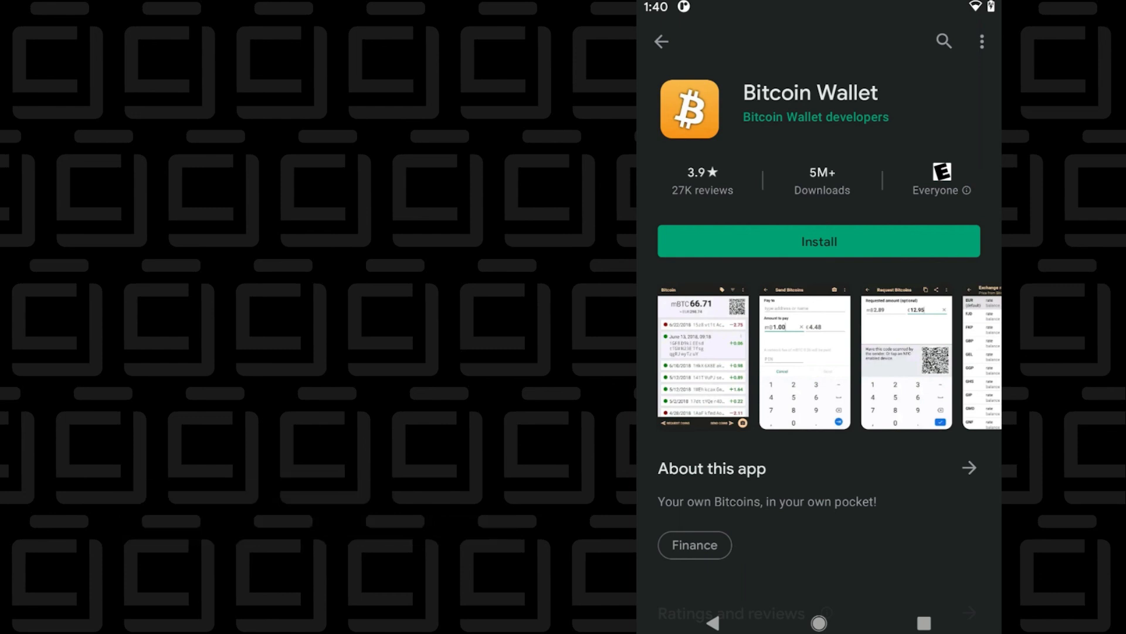
pyautogui.click(819, 241)
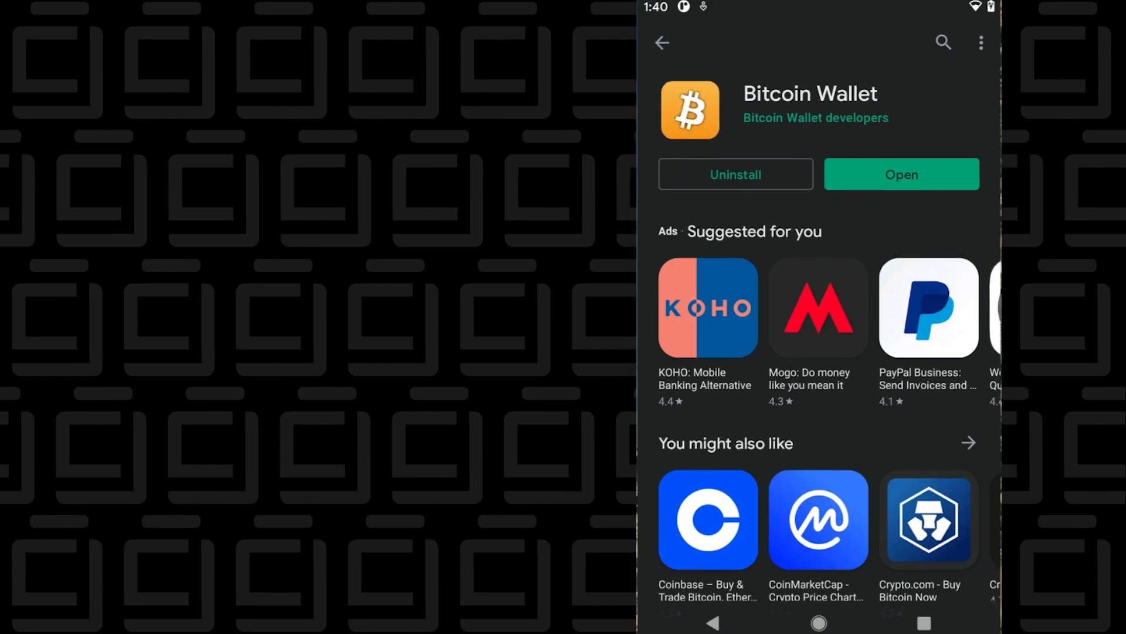
# Step: Launch the wallet, start Sweep paper wallet from the overflow menu, and land on the empty 0.00 mBTC home screen
pyautogui.click(902, 174)
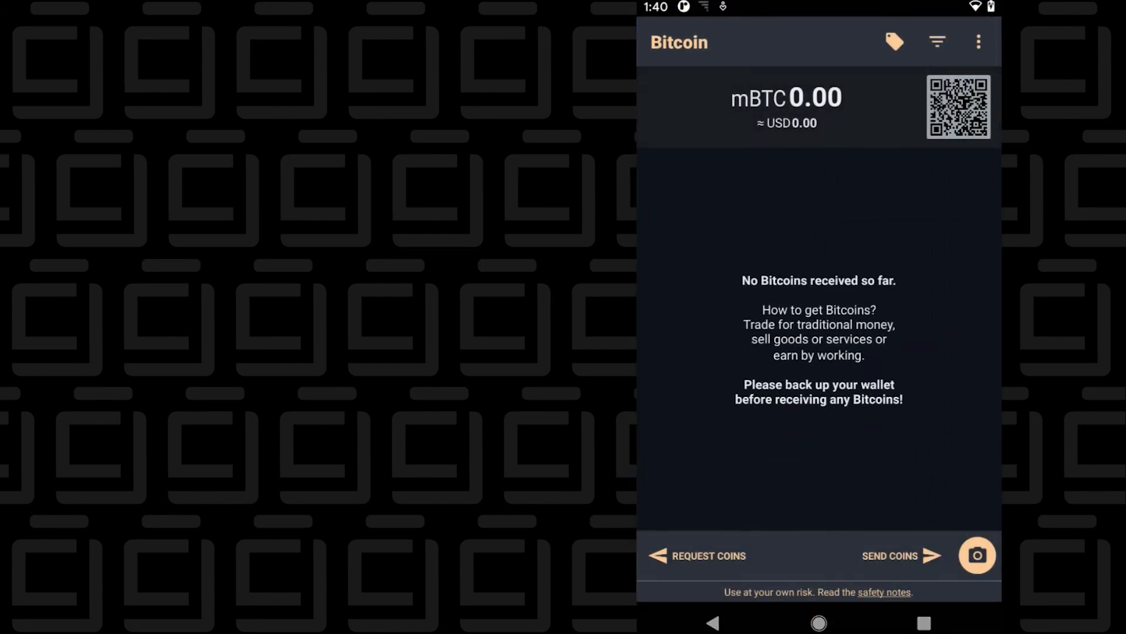
pyautogui.click(978, 41)
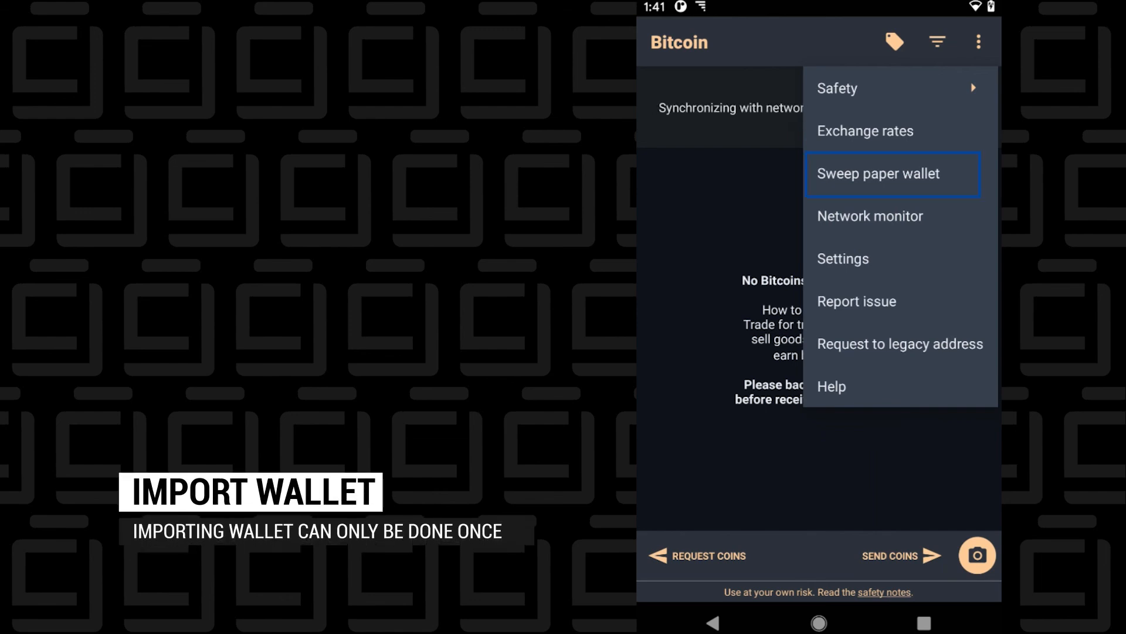
pyautogui.click(882, 174)
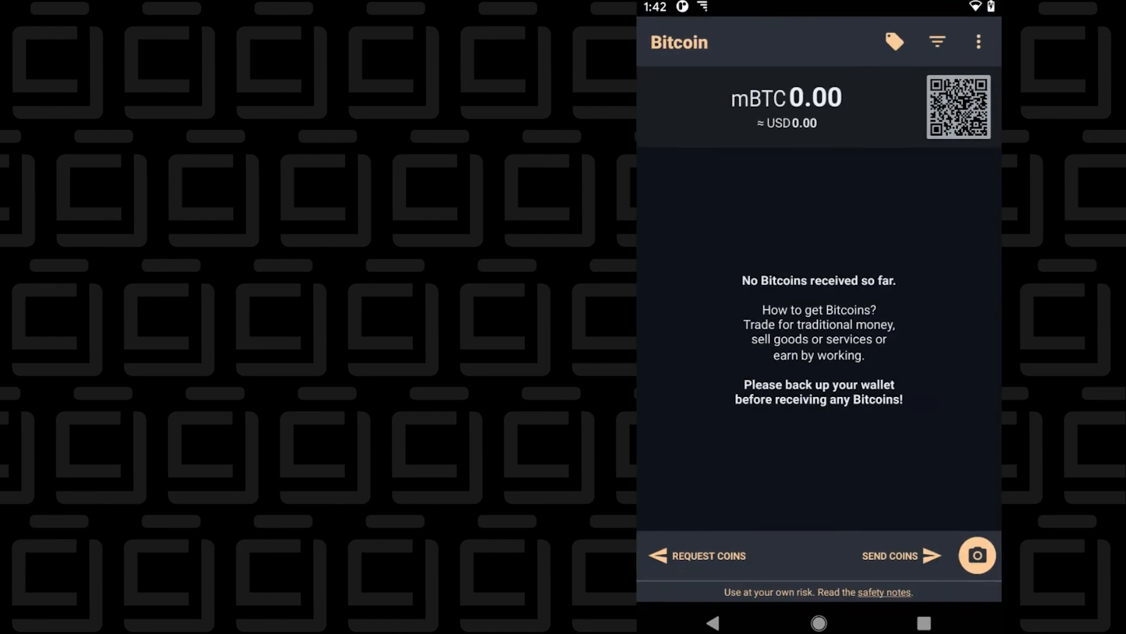
# Step: Create and copy a 4 mBTC (about $129.93) payment request with QR code, then leave toward Send Coins
pyautogui.click(704, 571)
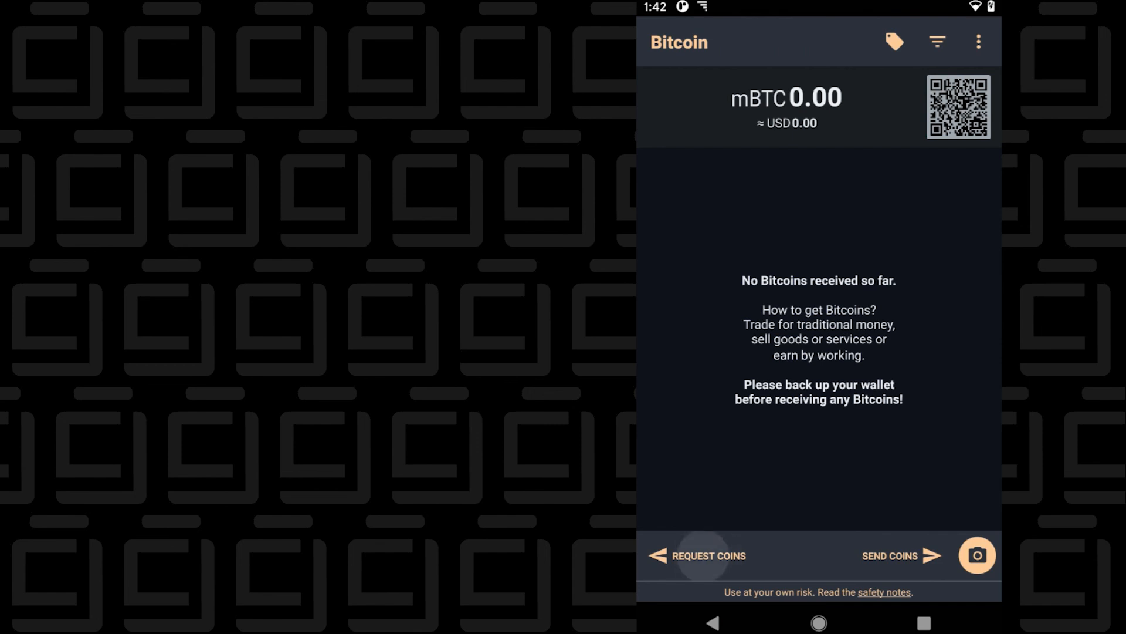
pyautogui.click(709, 554)
pyautogui.write('4')
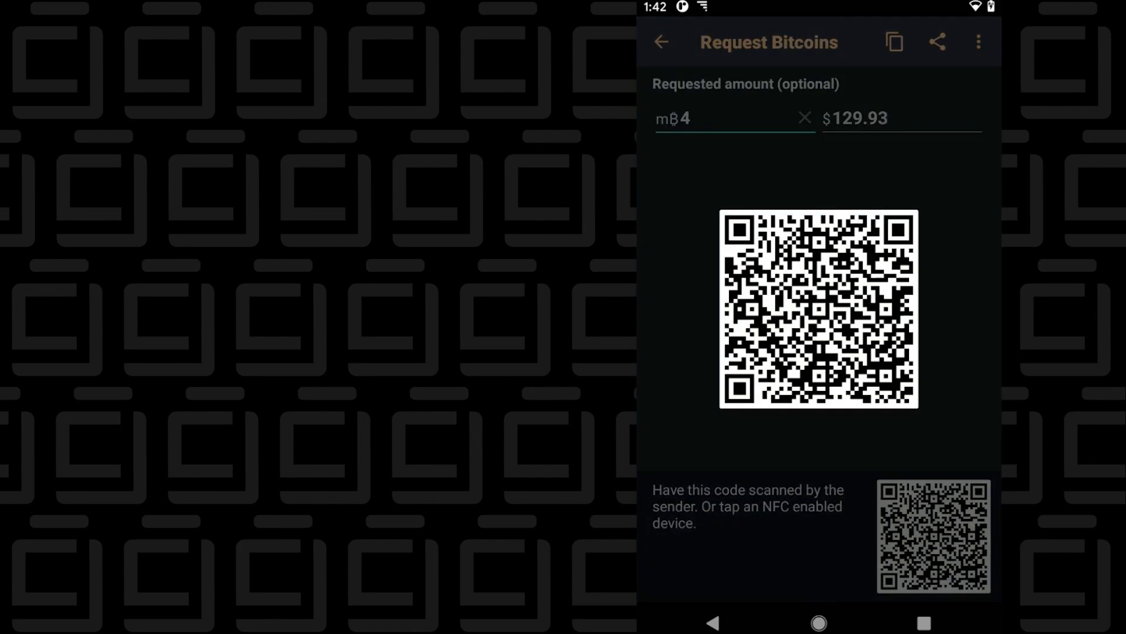
pyautogui.click(894, 42)
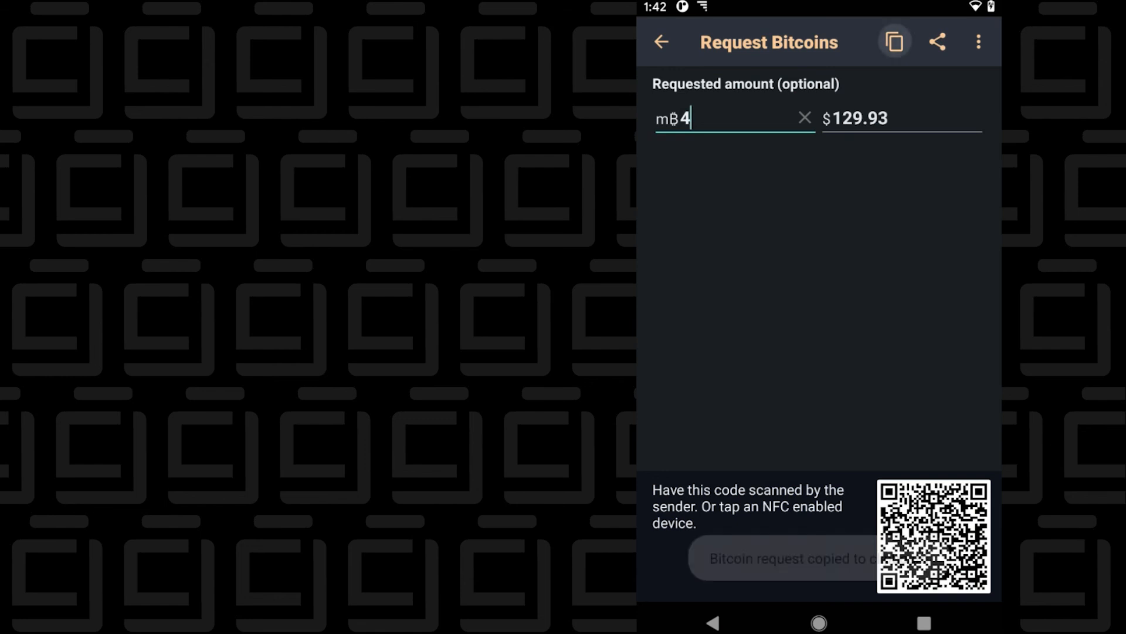
pyautogui.click(937, 41)
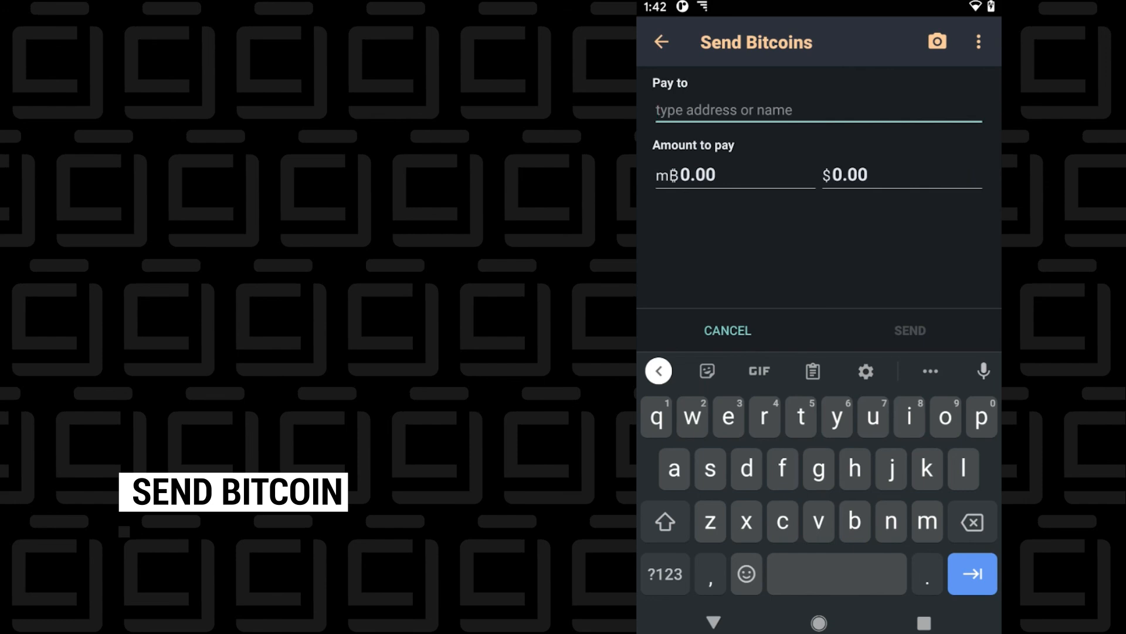
# Step: Enter 4 mBTC in the send form before abandoning it for the password-protected backup dialog
pyautogui.click(700, 174)
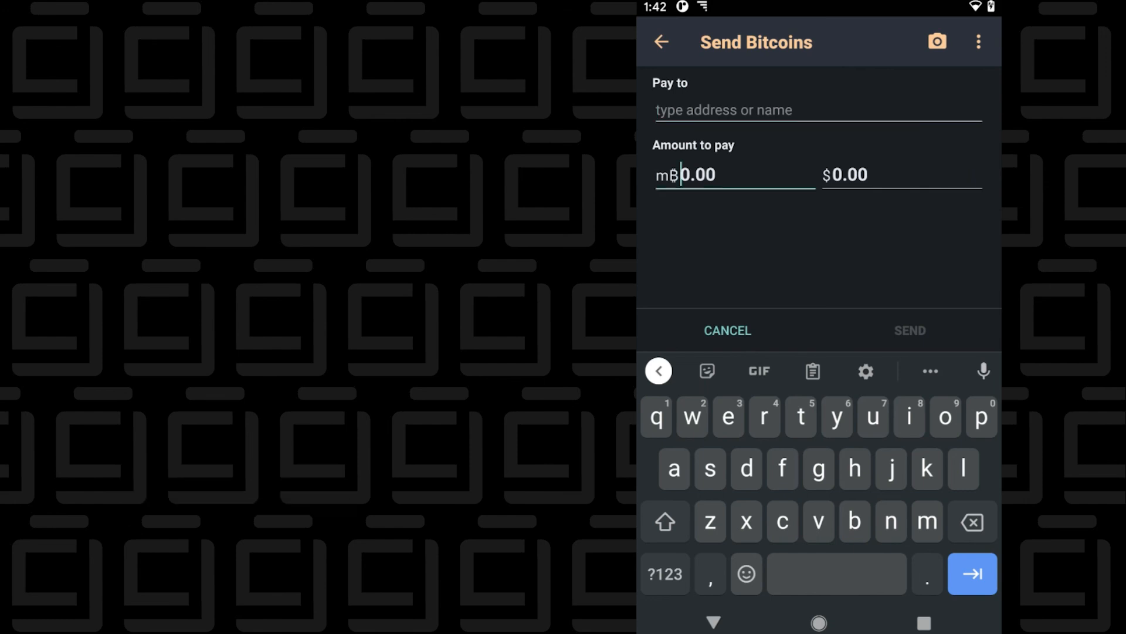
pyautogui.write('4')
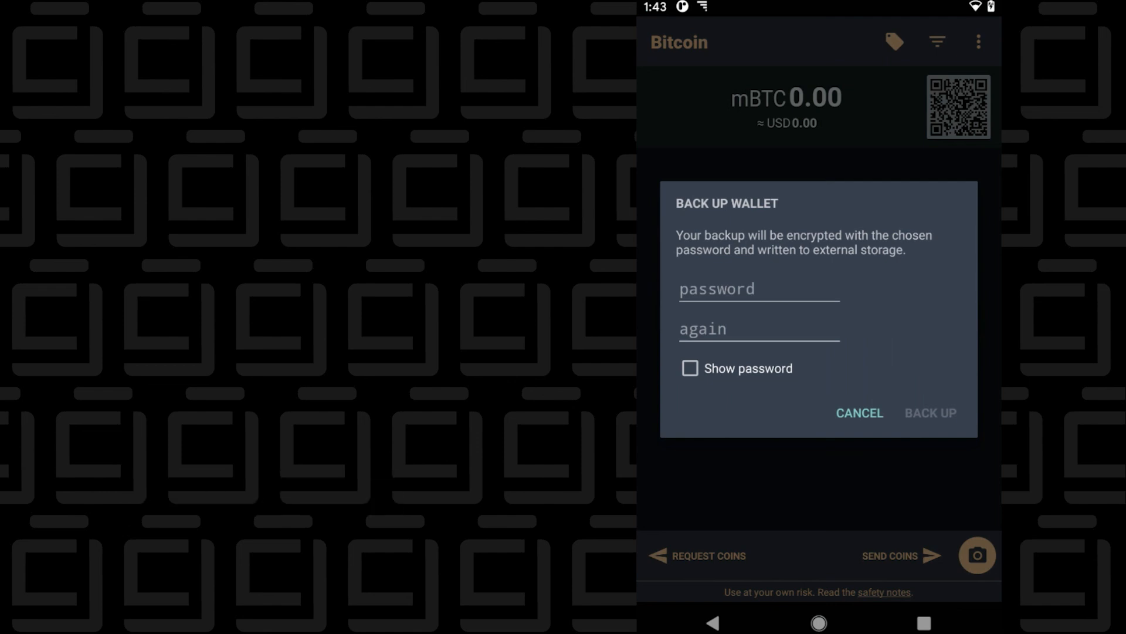
# Step: Cancel the backup and reach the Network monitor listing connected peers and block heights via the overflow menu
pyautogui.click(860, 413)
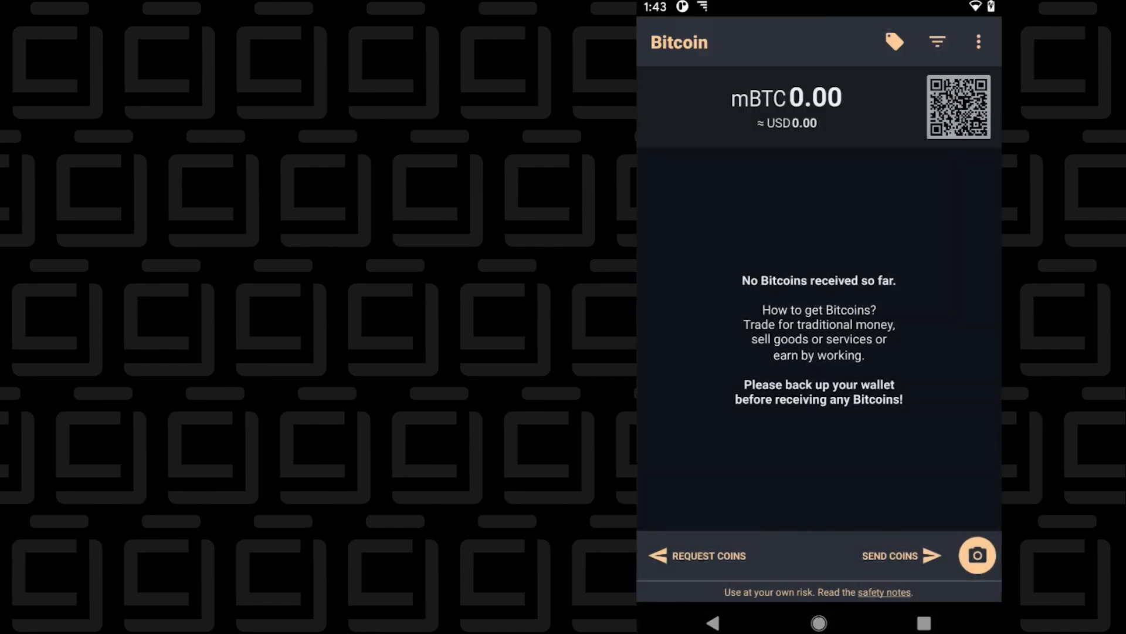
pyautogui.click(976, 41)
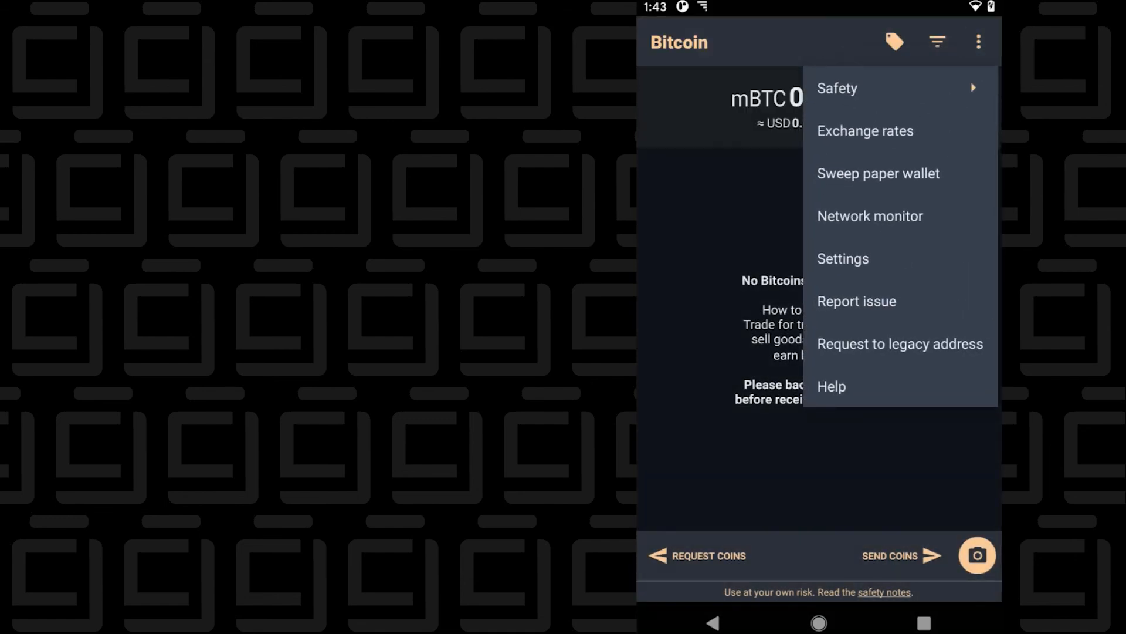
pyautogui.click(837, 88)
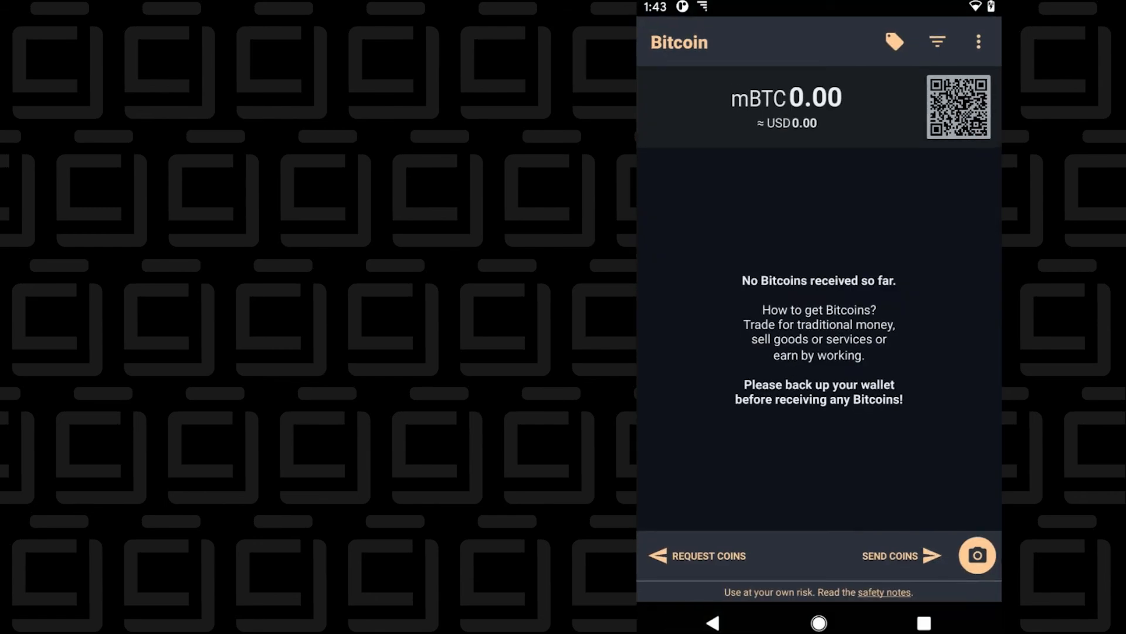
pyautogui.click(978, 41)
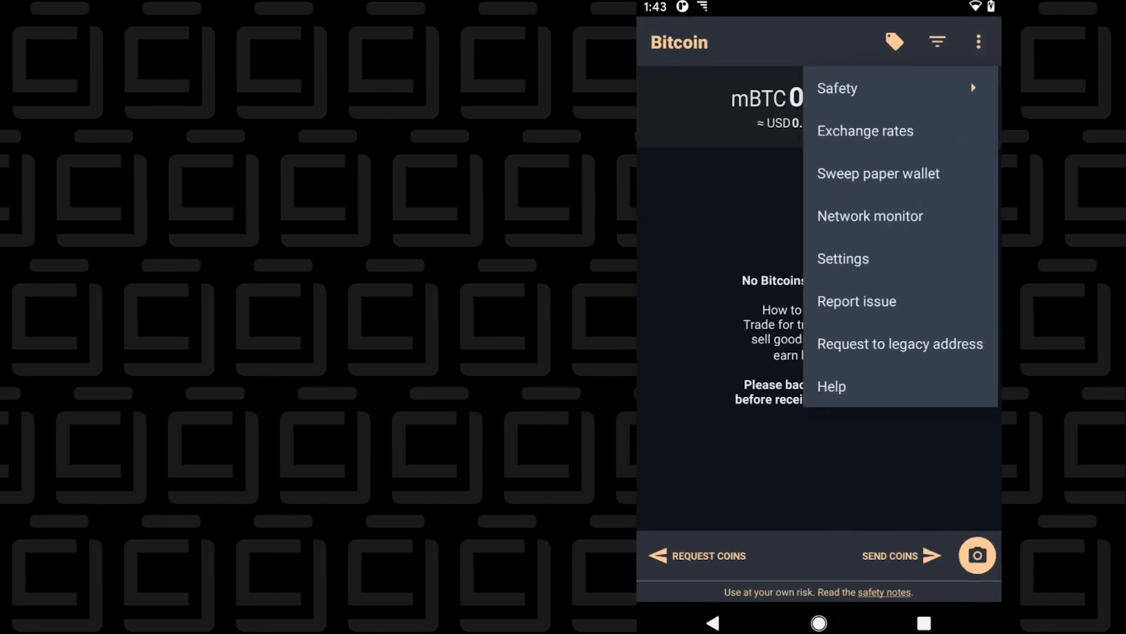
pyautogui.click(870, 216)
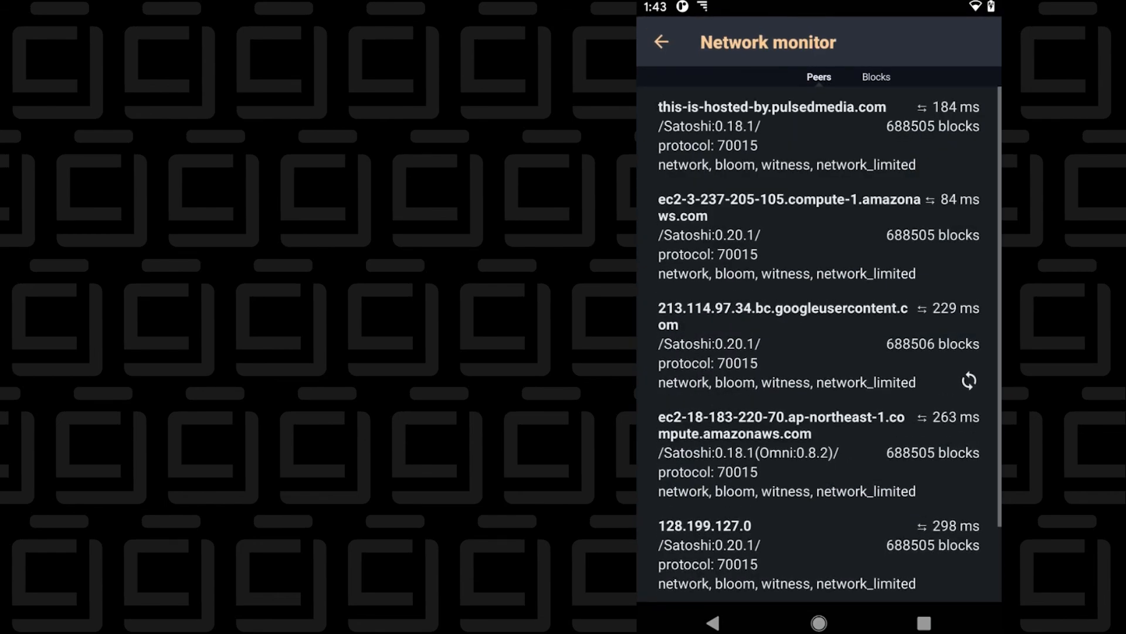
# Step: Browse down through the general and privacy settings on the way to the CoinGecko exchange rates
pyautogui.click(662, 42)
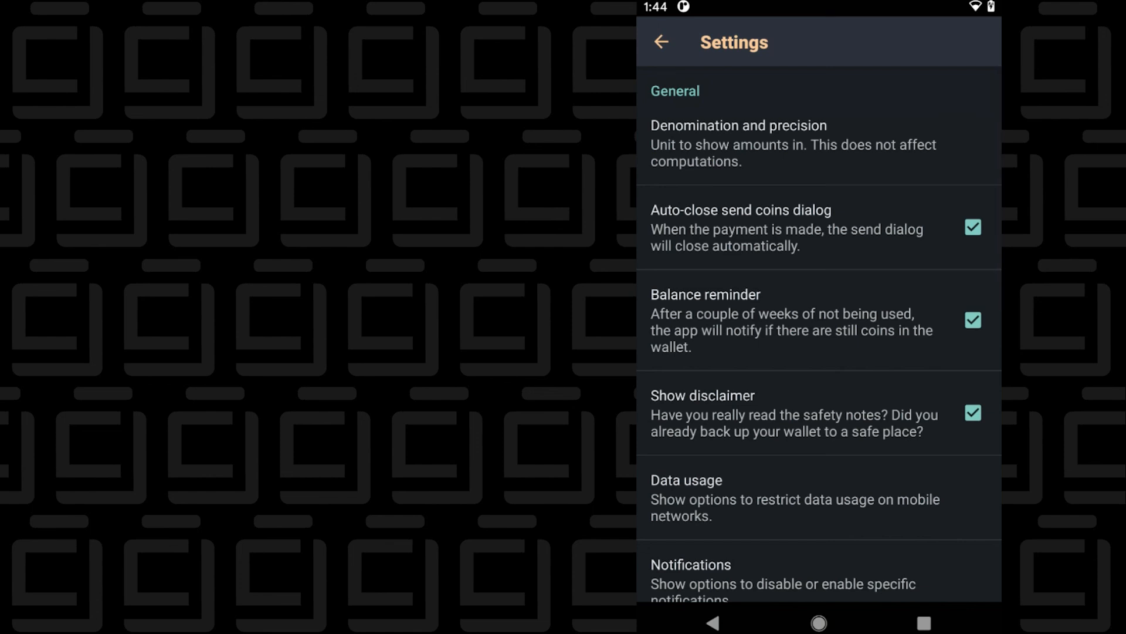
pyautogui.scroll(-3)
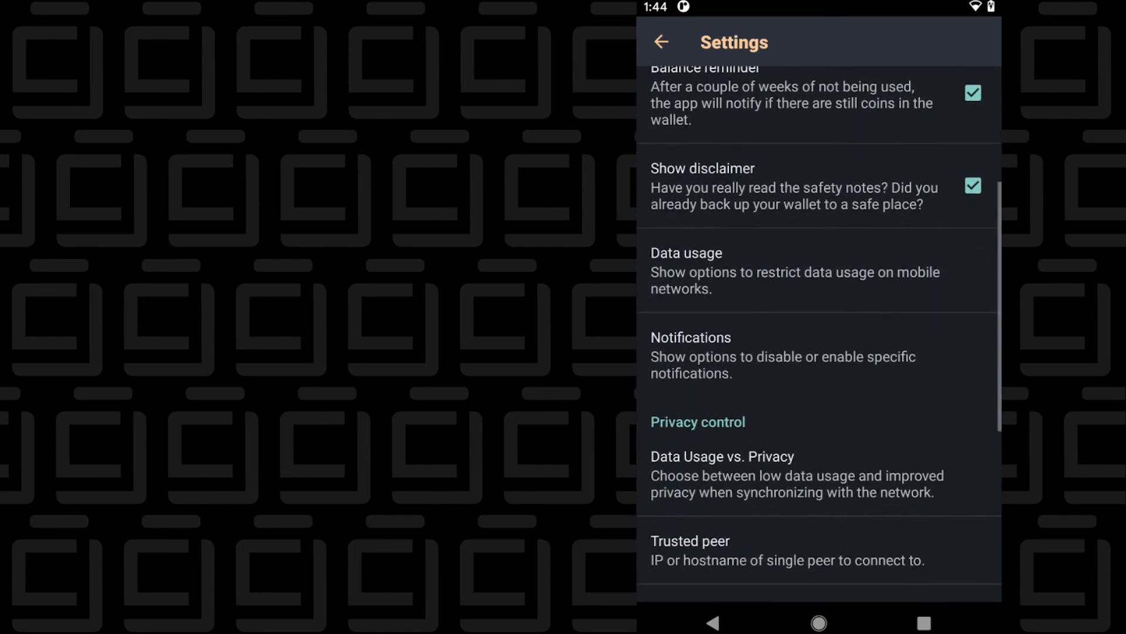
pyautogui.scroll(-3)
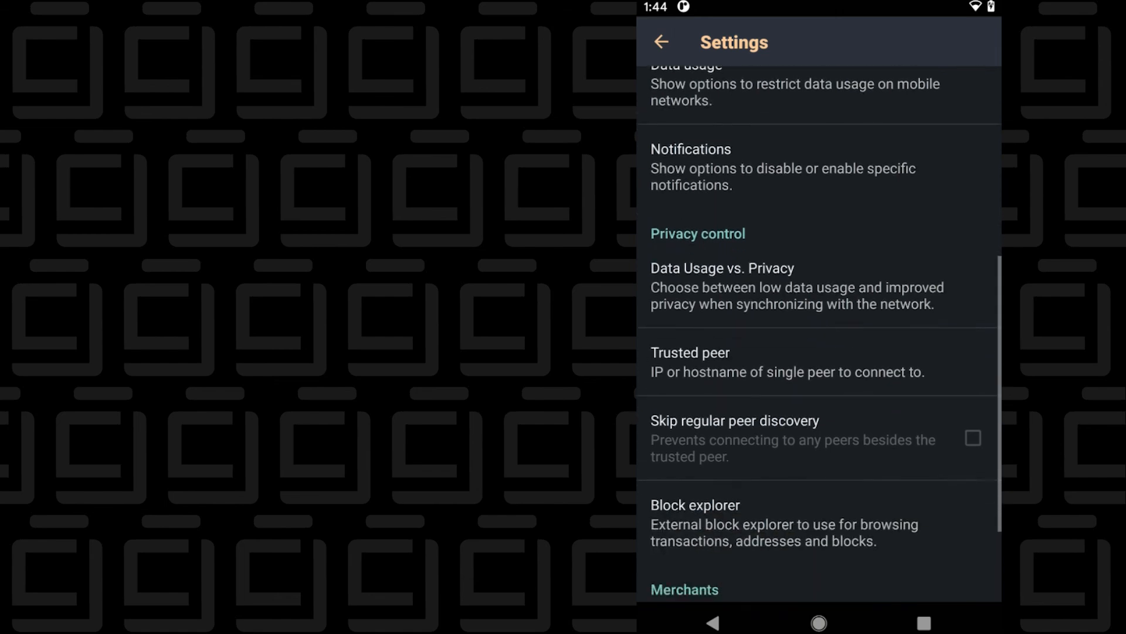
pyautogui.scroll(-3)
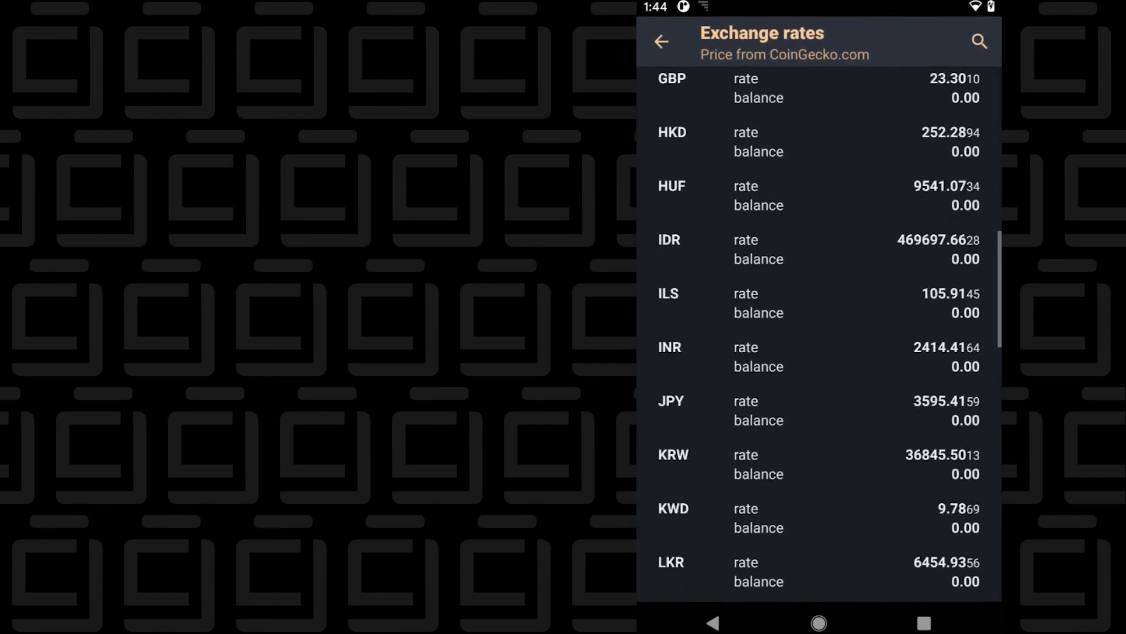
# Step: Scroll the exchange rates to USD (default) and return to the zero mBTC home screen
pyautogui.scroll(-3)
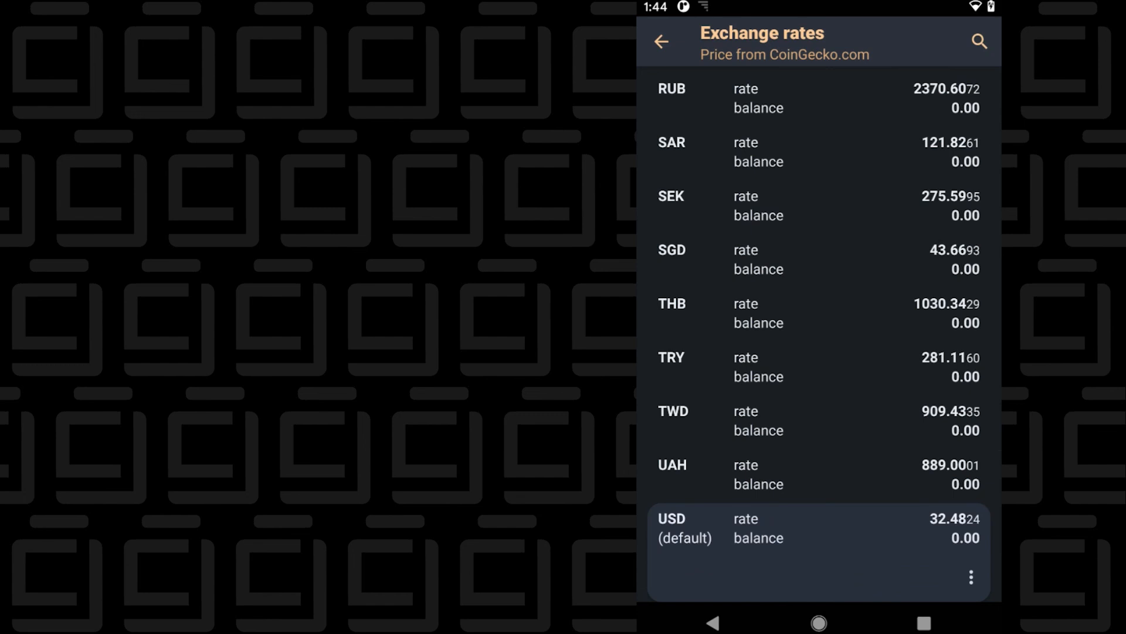
pyautogui.scroll(-3)
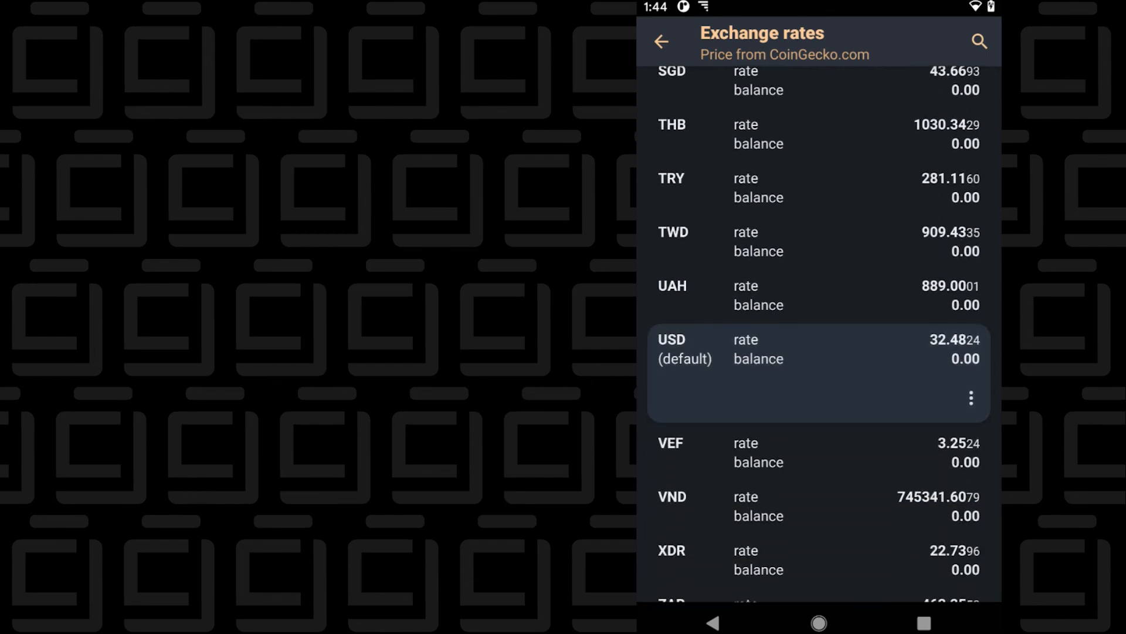
pyautogui.click(665, 41)
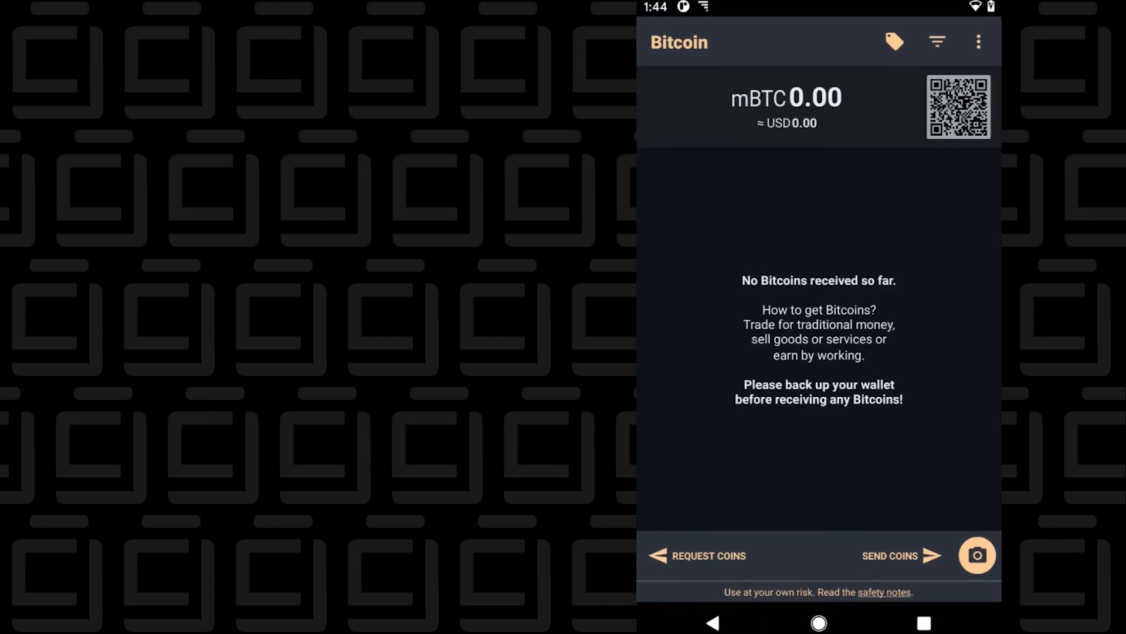